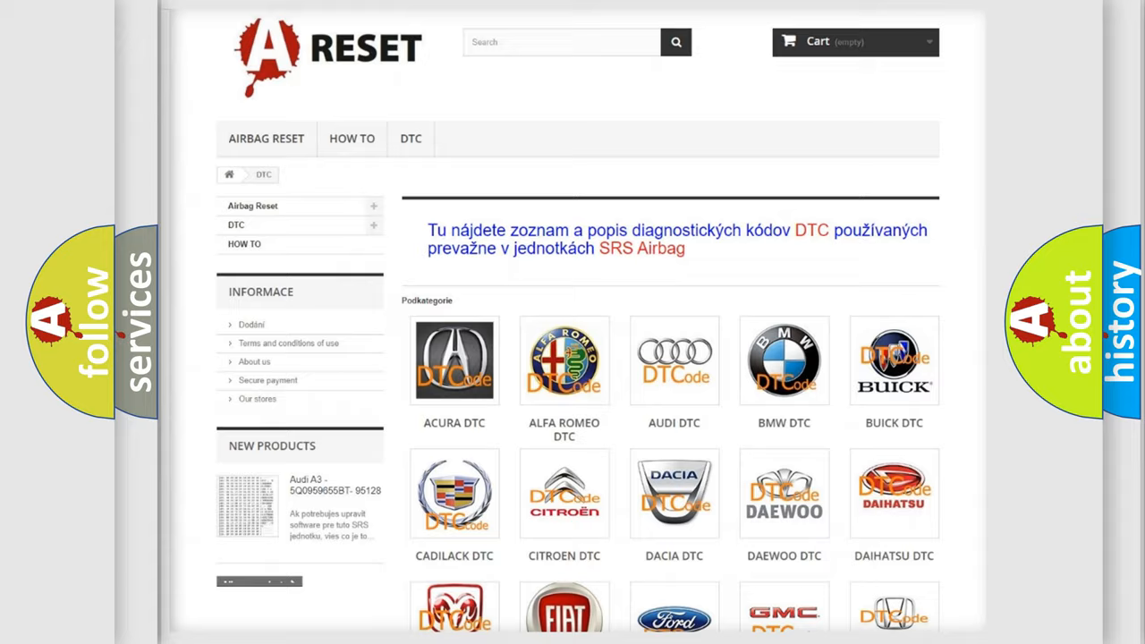
{"action": "scroll", "scroll_direction": "down", "scroll_amount": 3}
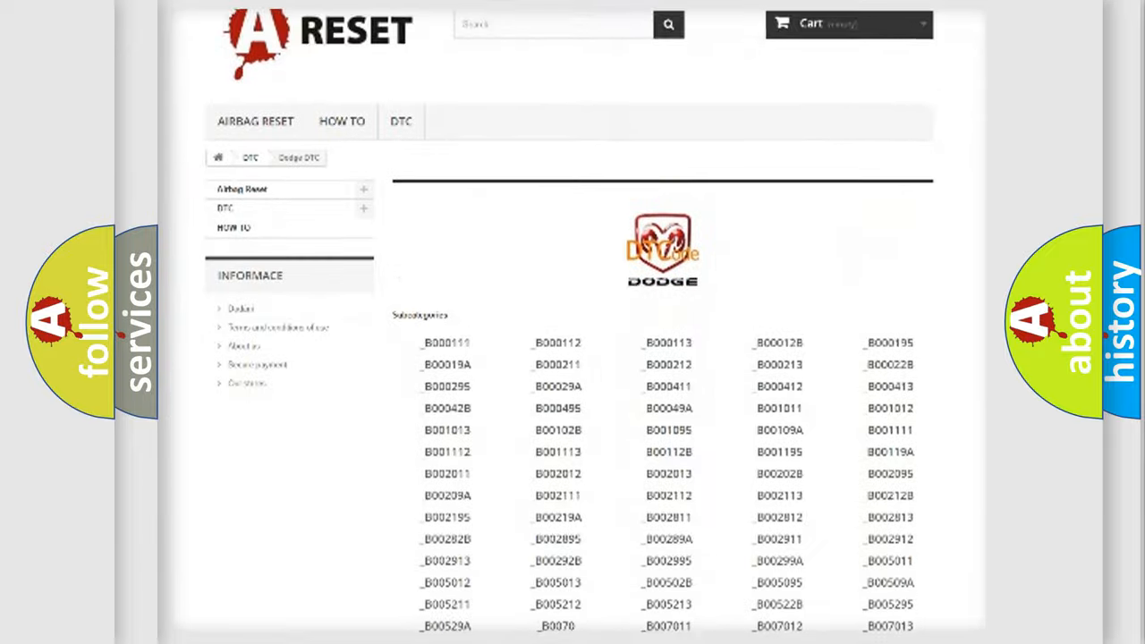
{"action": "scroll", "scroll_direction": "down", "scroll_amount": 3}
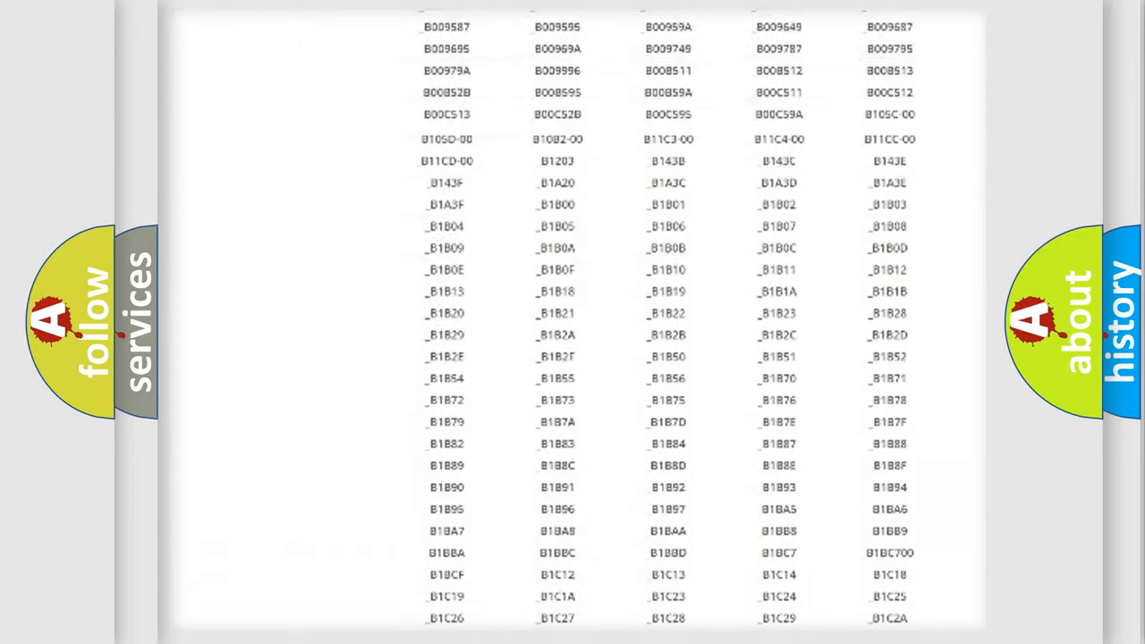